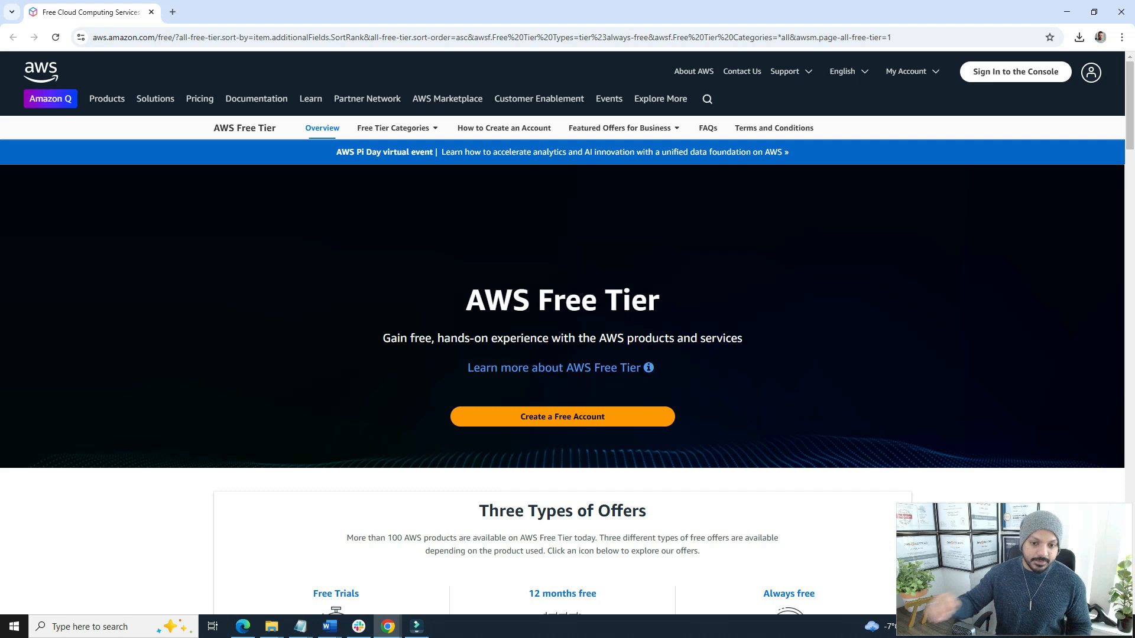
- Scroll through the Free Tier page to review the offer categories
scroll(down, 3)
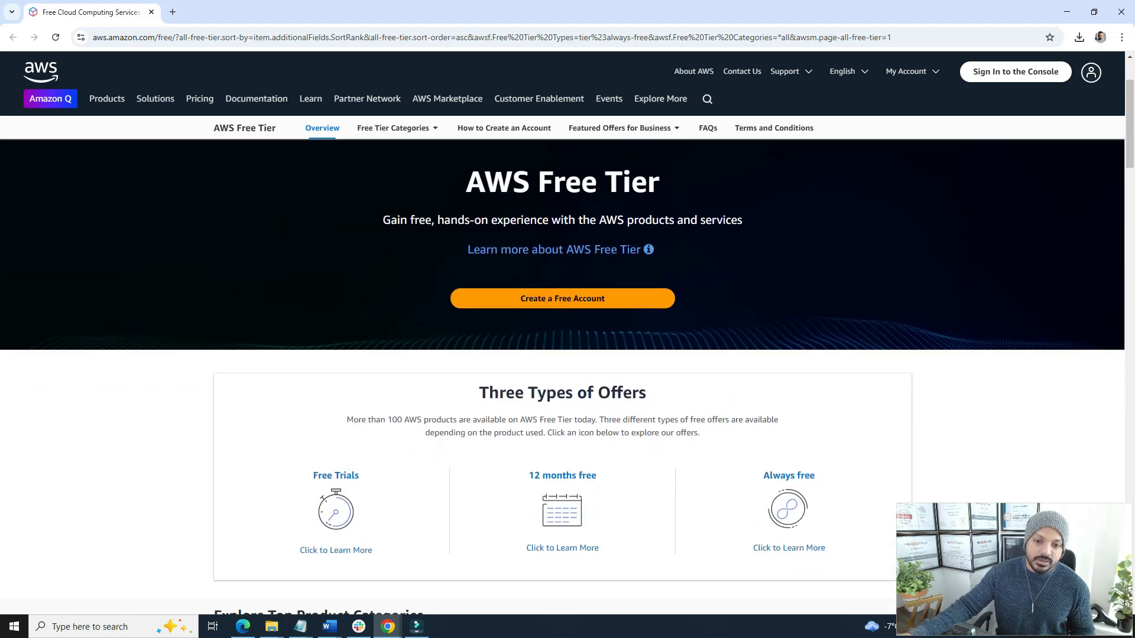
scroll(down, 3)
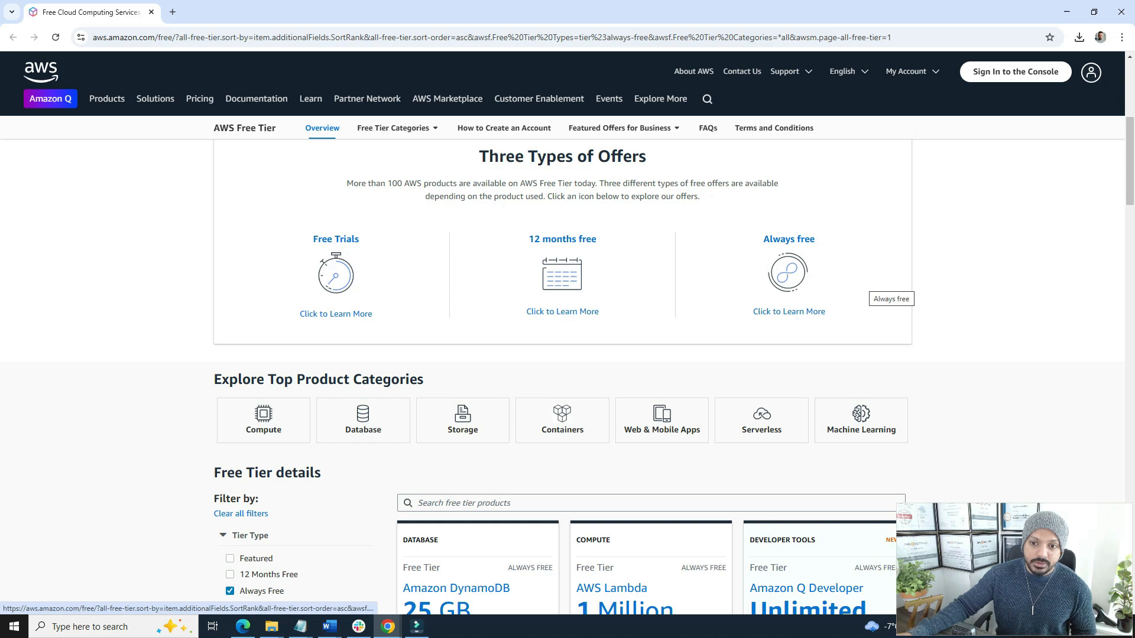
scroll(down, 3)
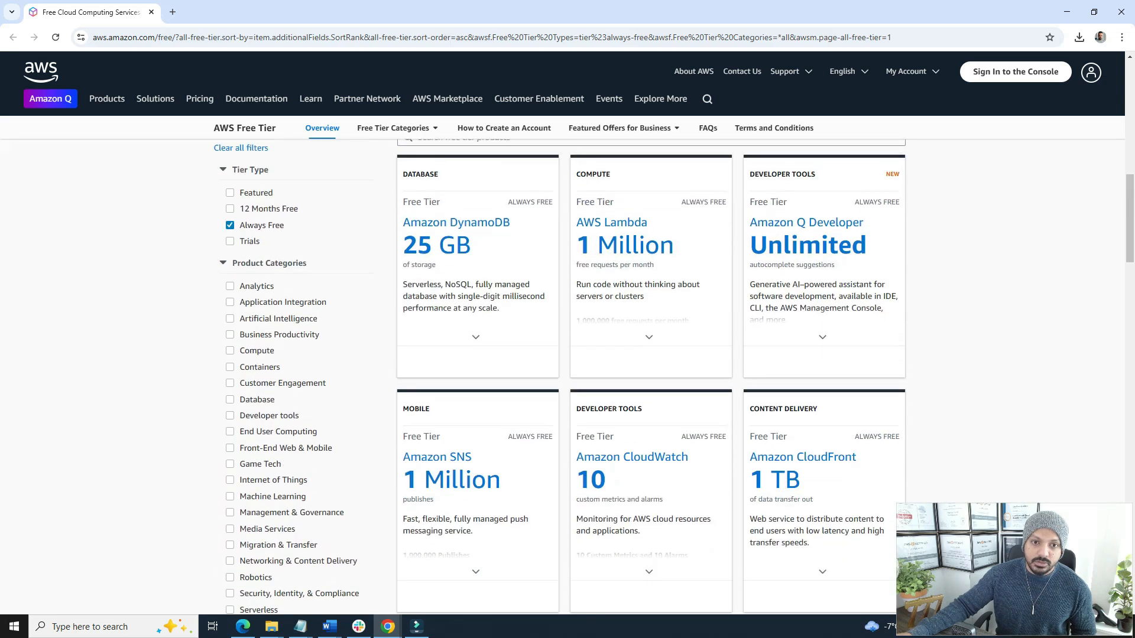
scroll(down, 3)
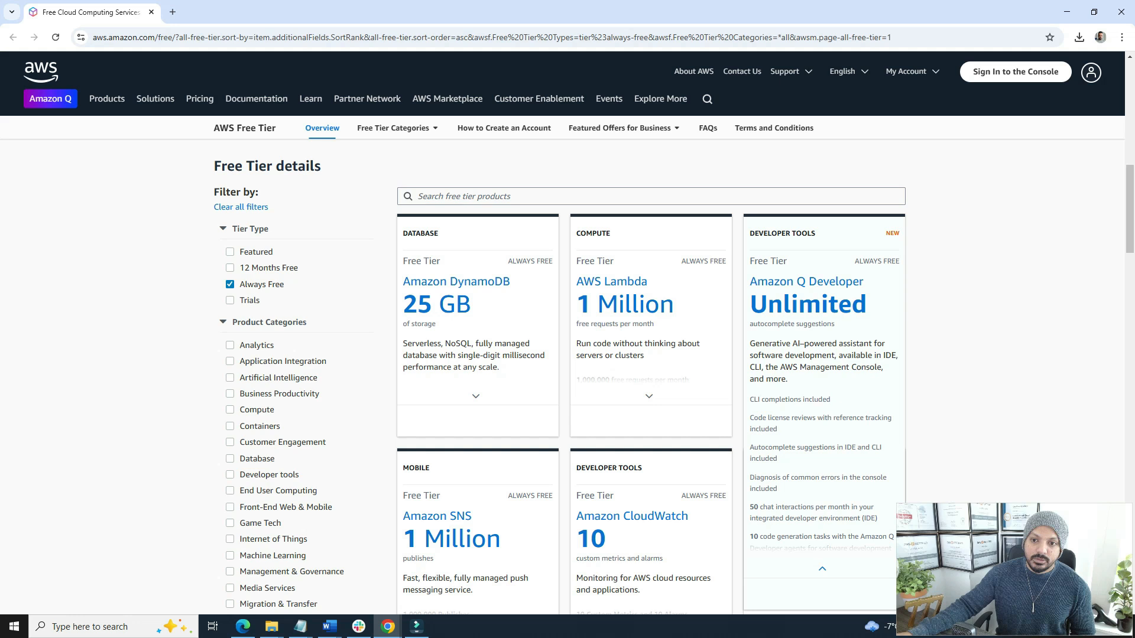
scroll(down, 3)
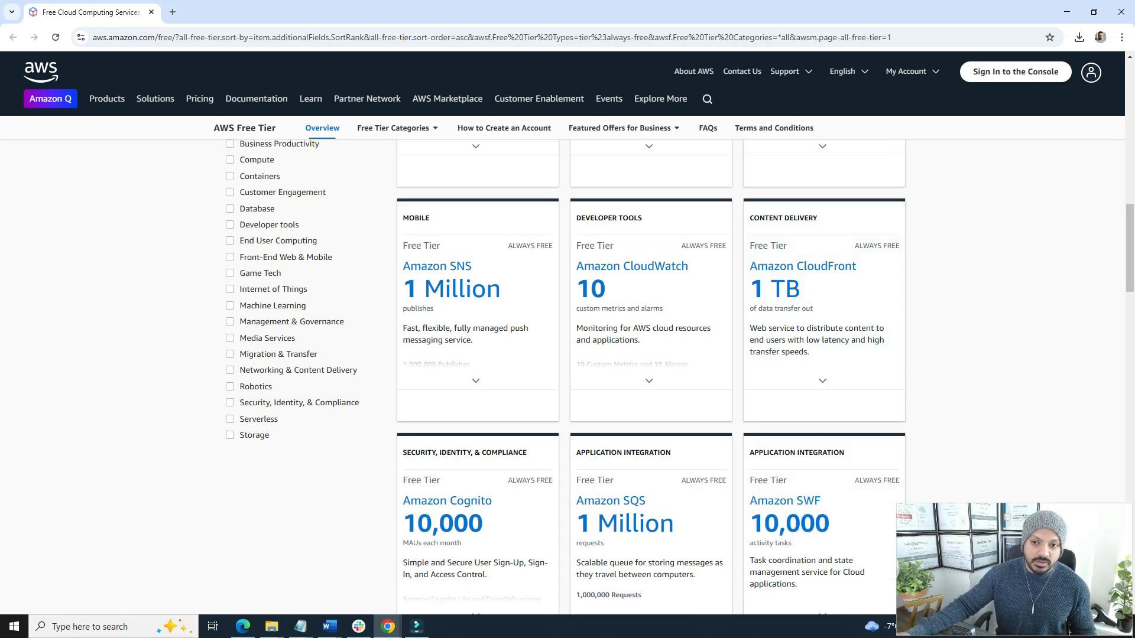
scroll(up, 3)
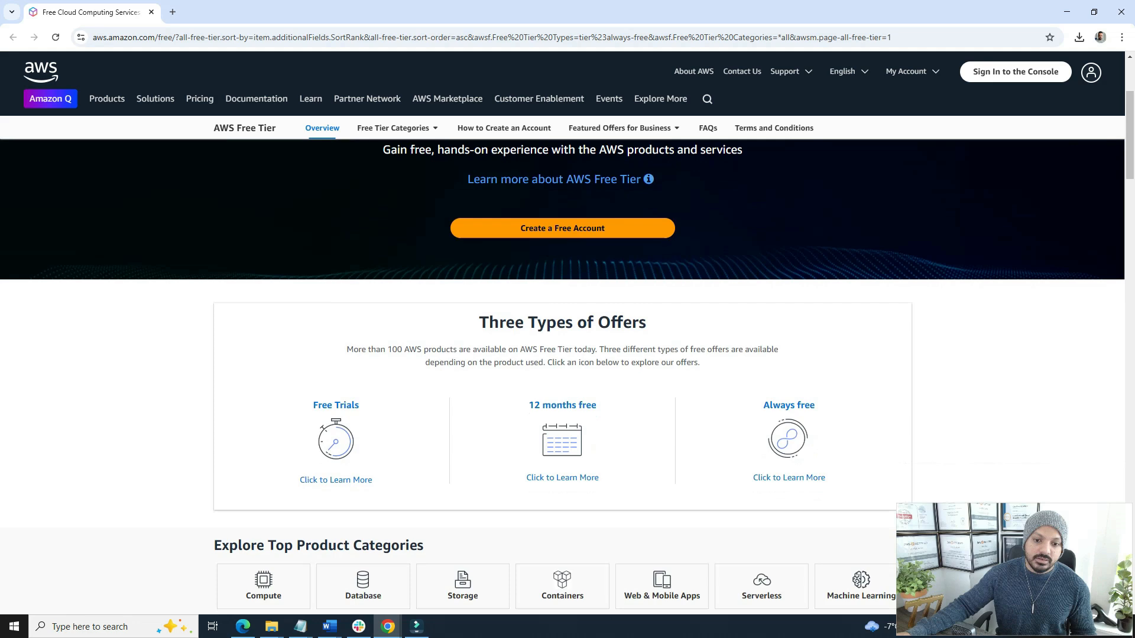
- Filter the Free Tier details list to 12 Months Free offers (EC2 750 Hours, S3 5 GB, RDS)
click(563, 478)
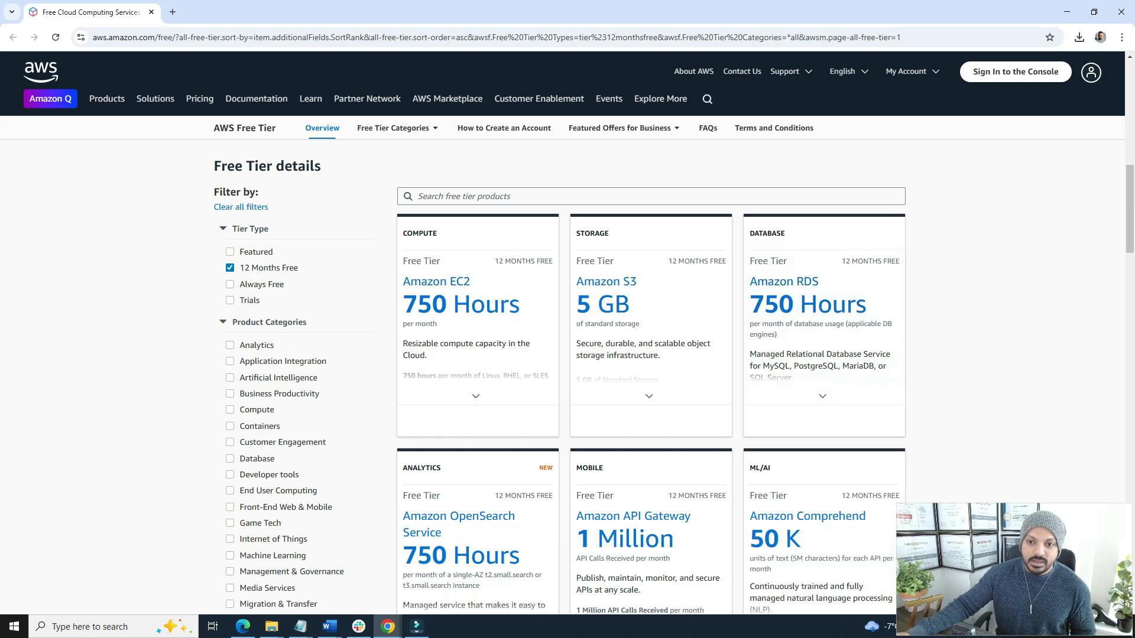
scroll(down, 3)
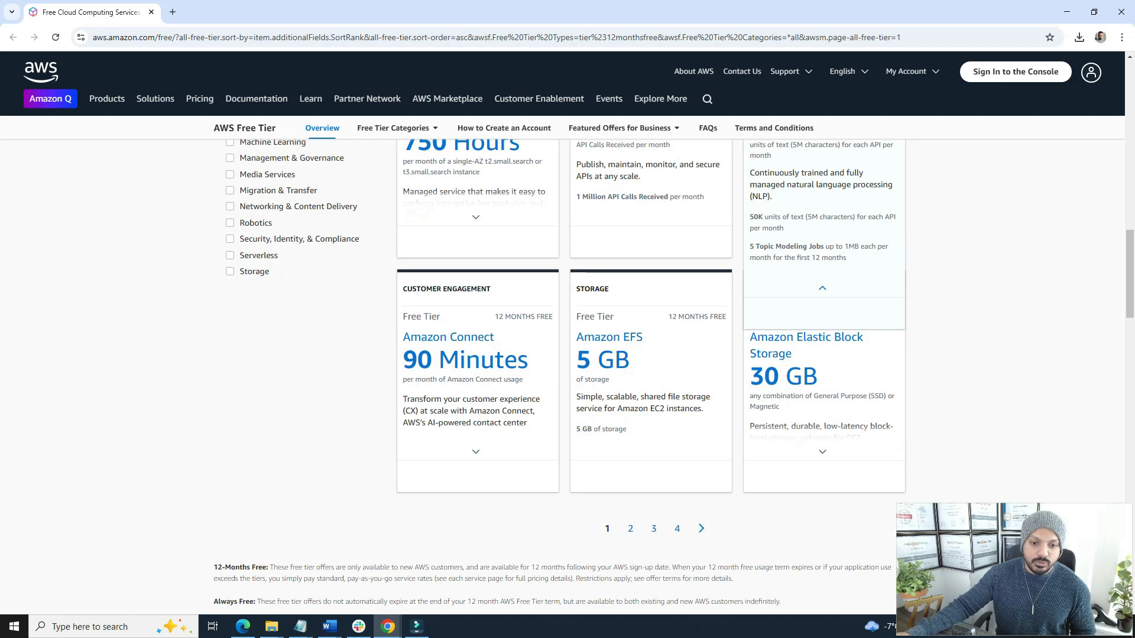
scroll(up, 3)
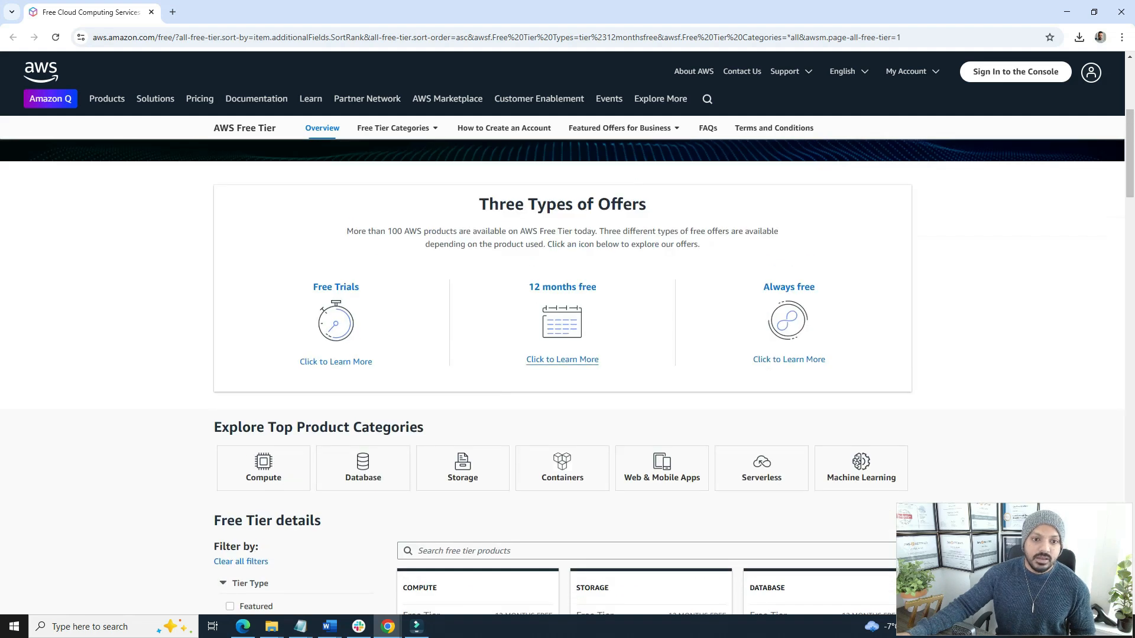
- Filter the list to free-trial offers like SageMaker AI, then sign in to the AWS Console home
click(229, 300)
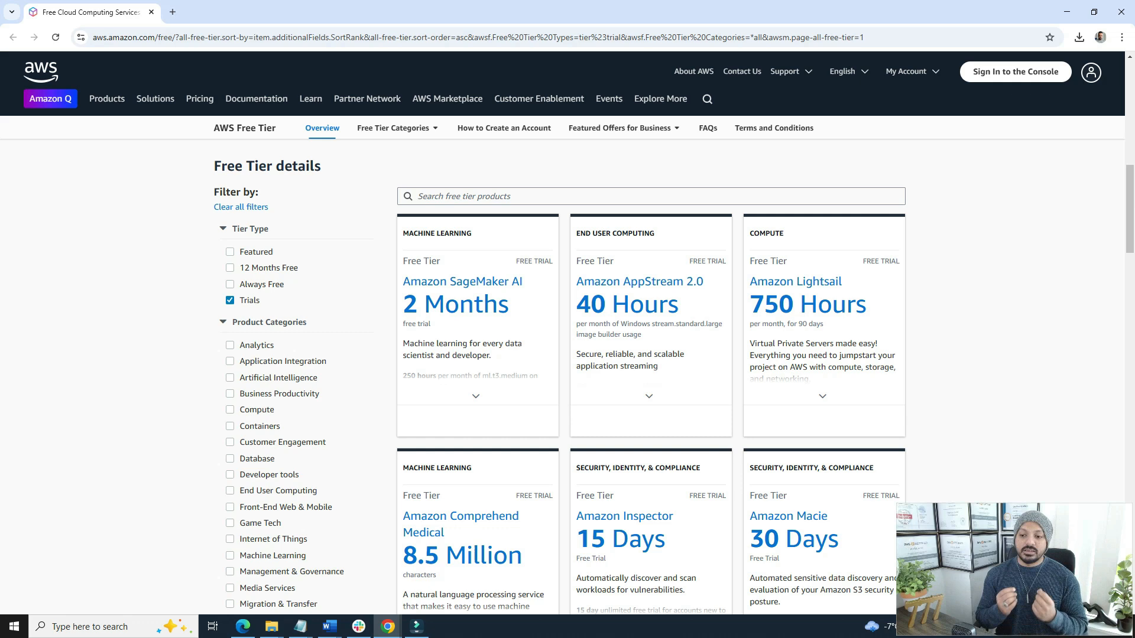
click(1015, 70)
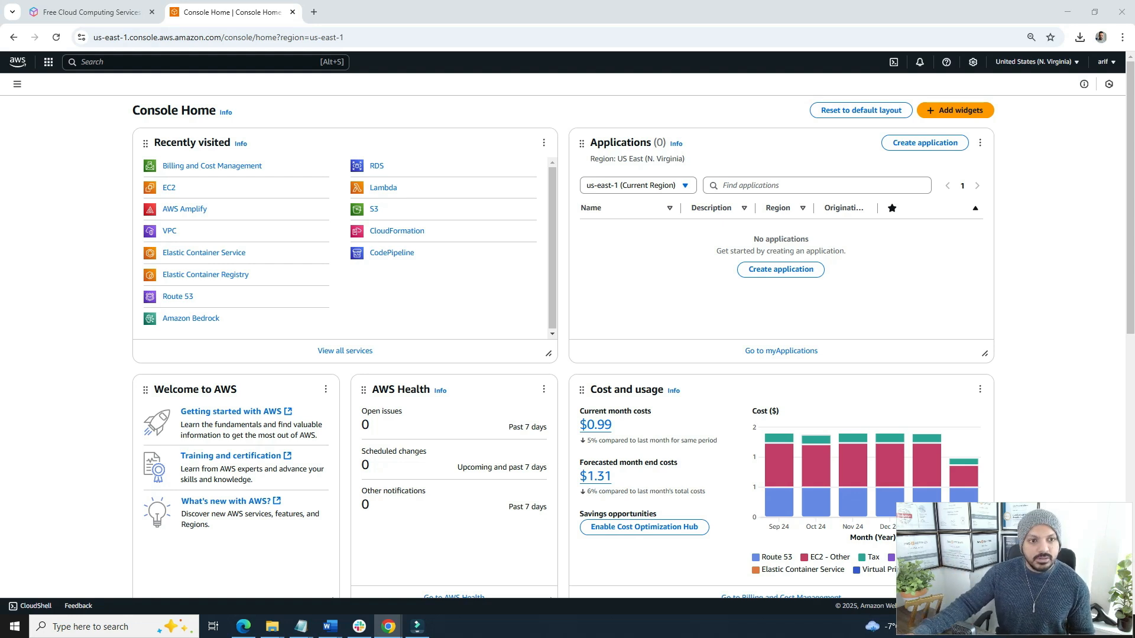
- Reach the EC2 launch-instance form showing the Amazon Linux 2023 AMI and t2.micro free-tier type
click(168, 187)
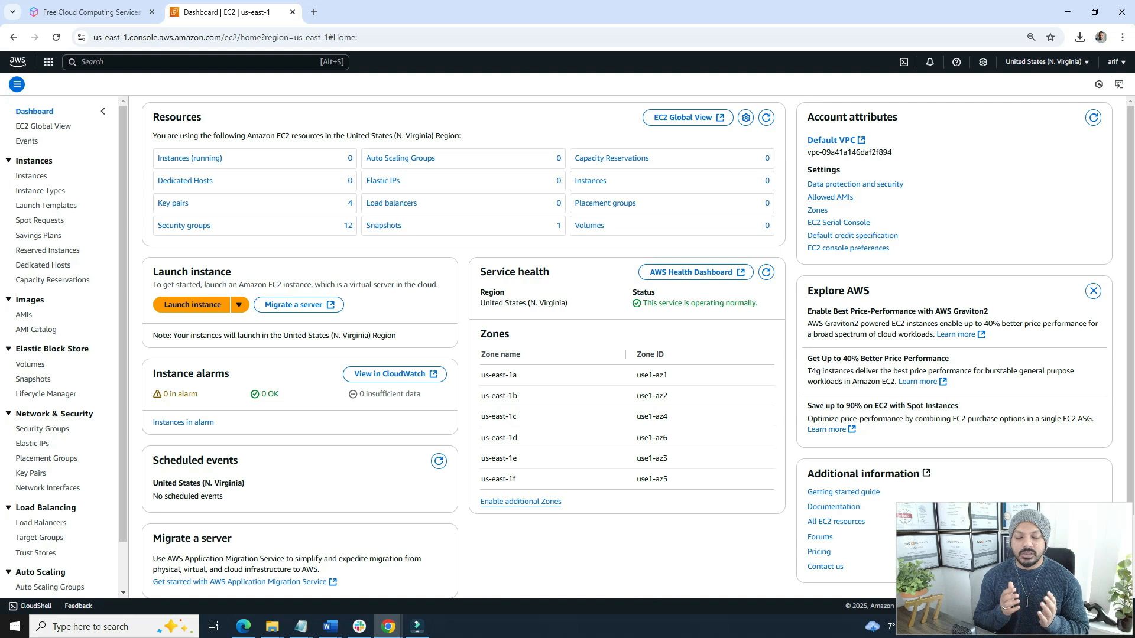
scroll(down, 3)
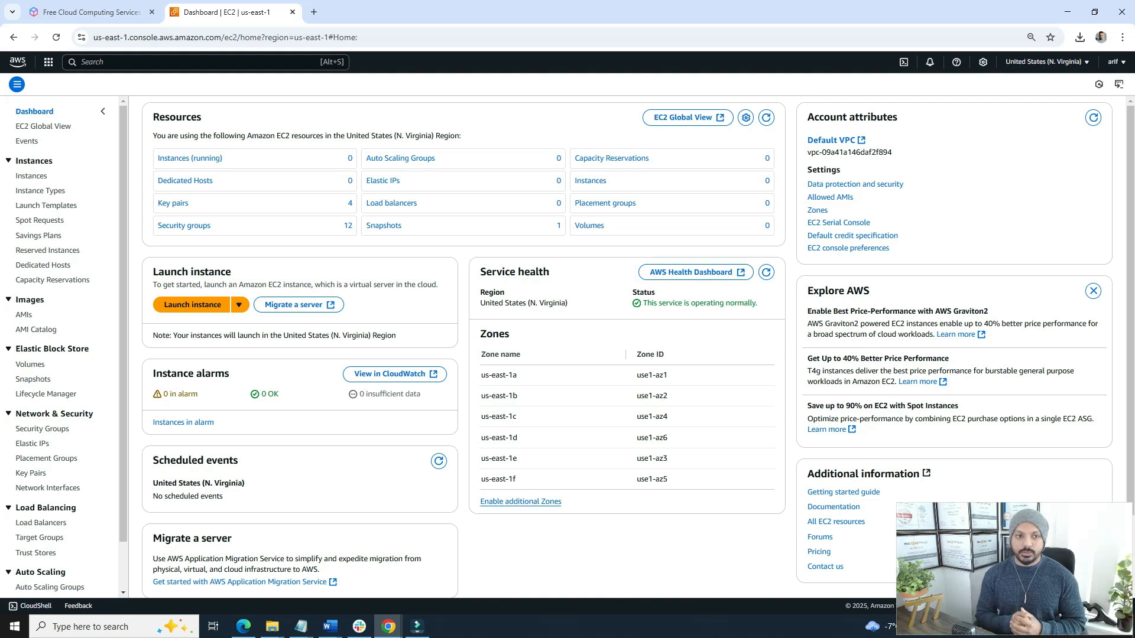
mouse_move(184, 224)
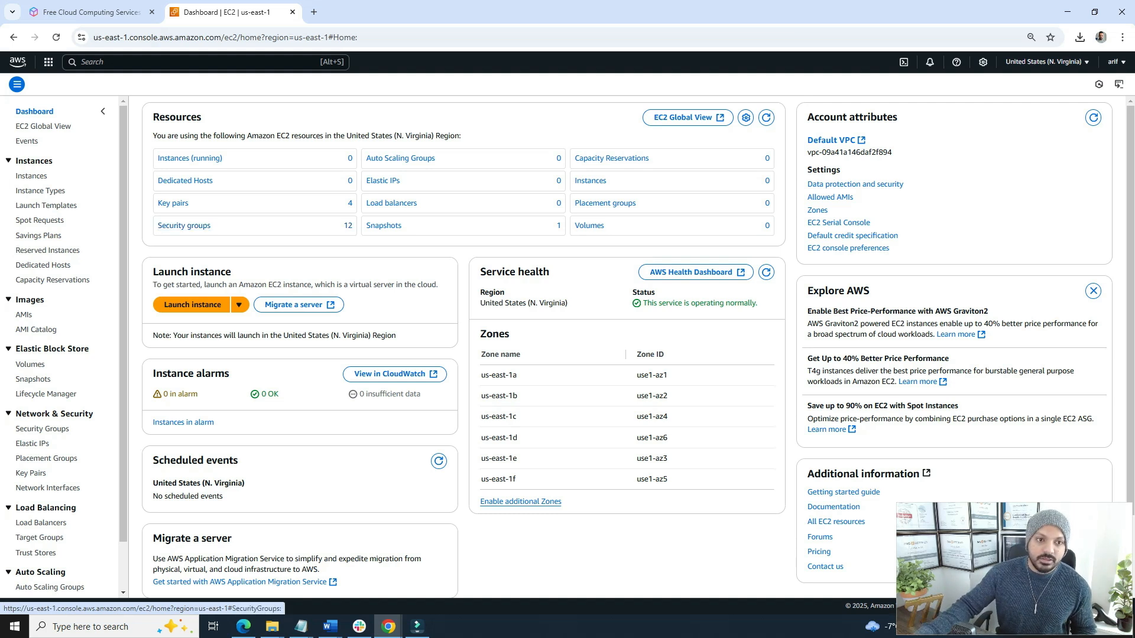
click(192, 305)
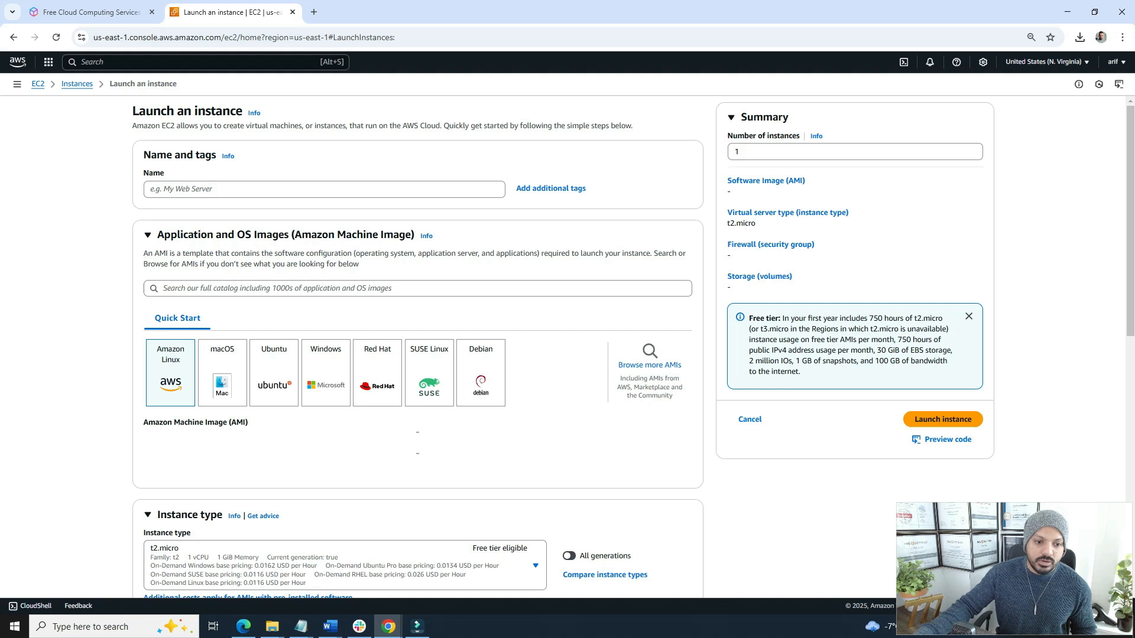
click(171, 372)
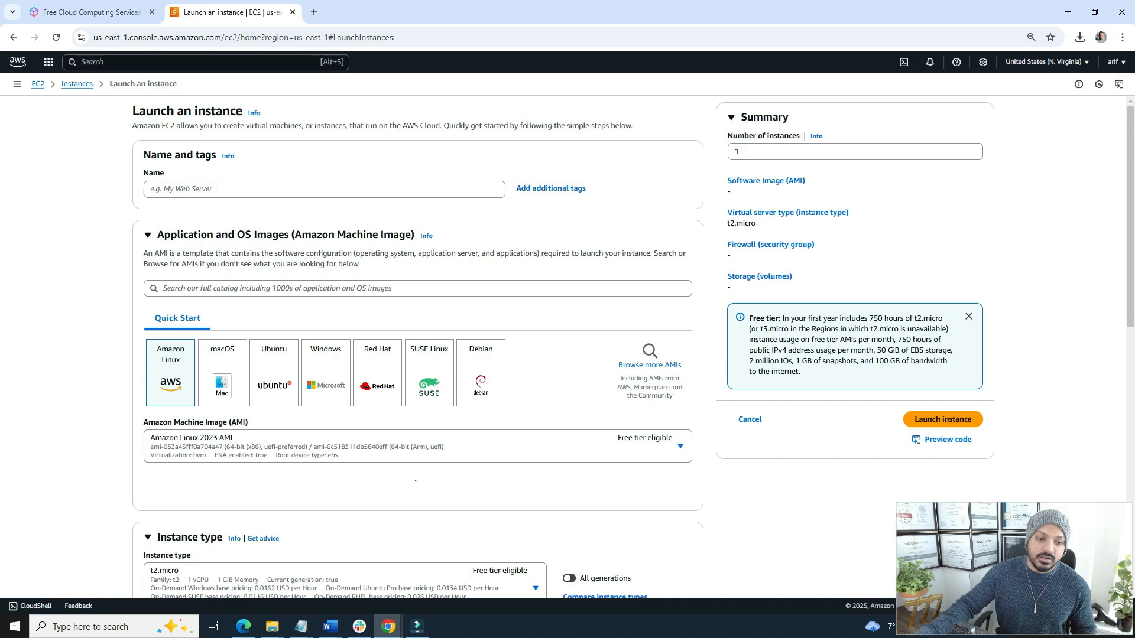
scroll(down, 3)
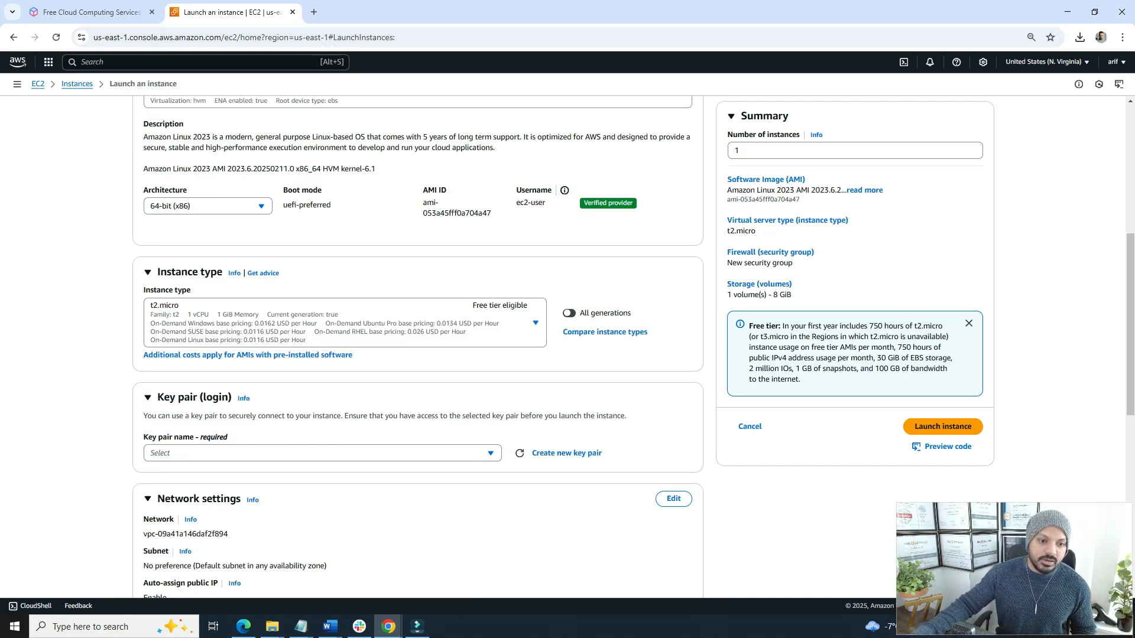
scroll(down, 3)
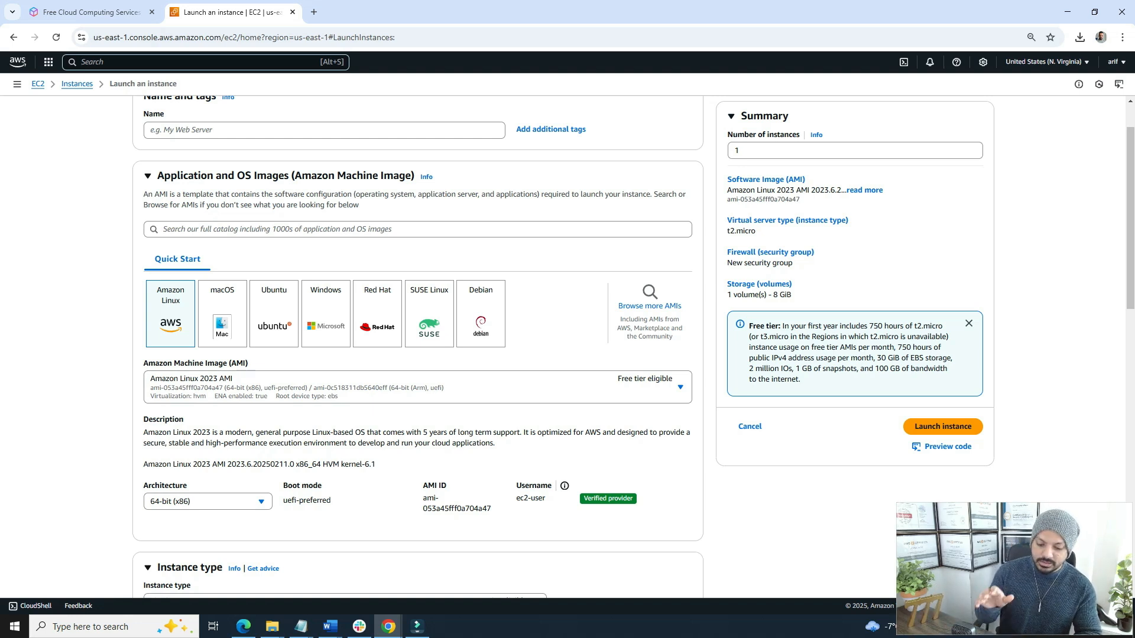
- Search for 'rds' and 'dynamoDB' to bring up the RDS and DynamoDB services in new tabs
text(rds)
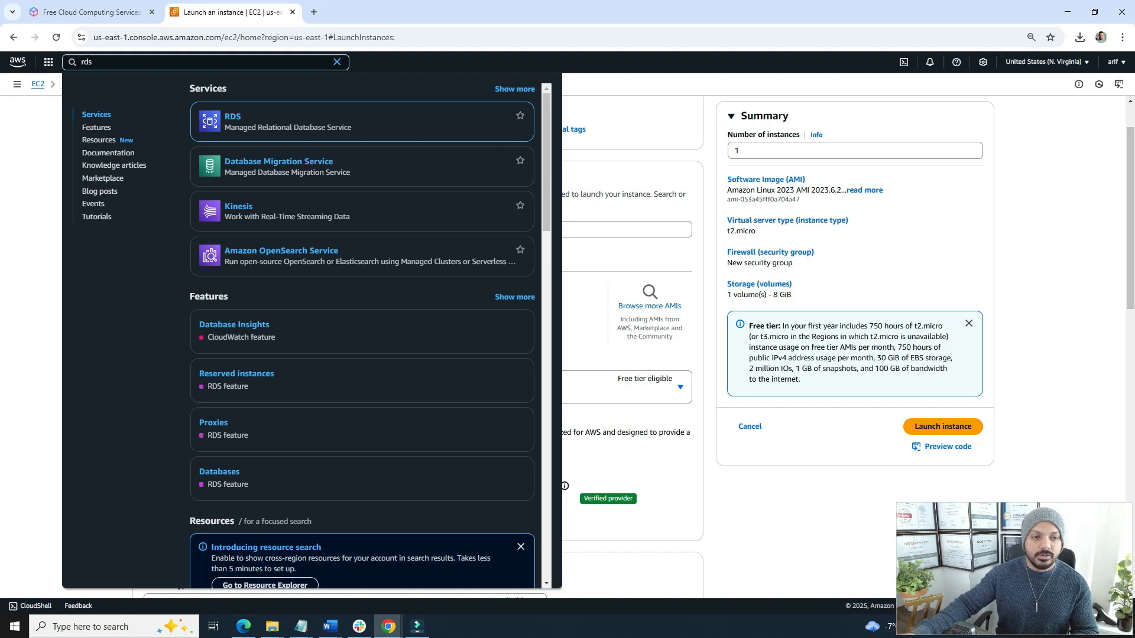
click(232, 116)
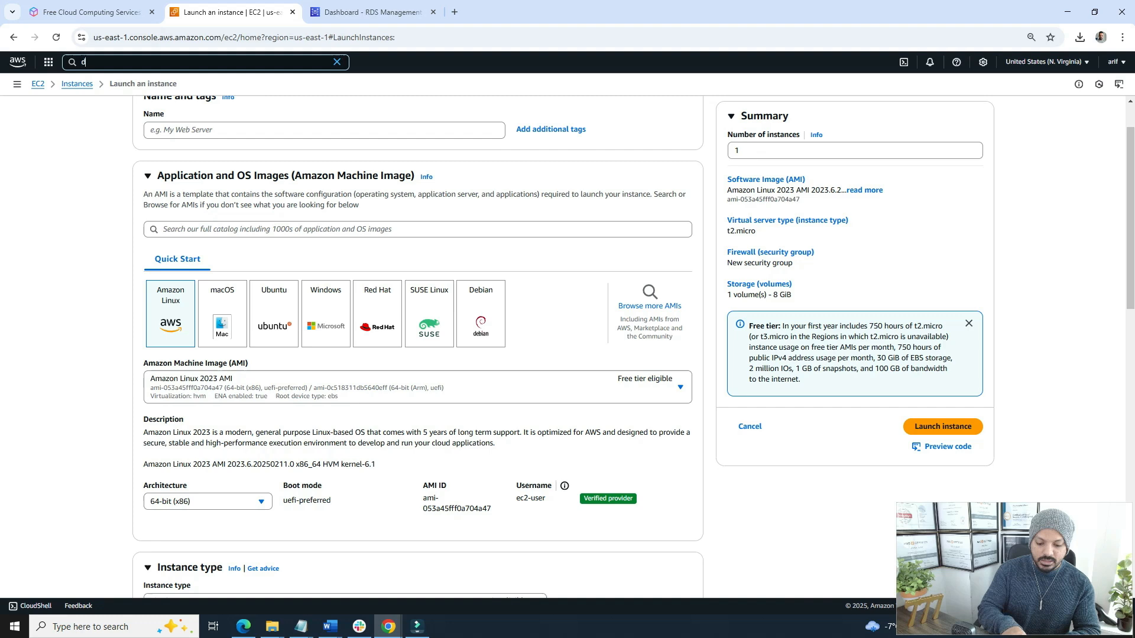
text(dynamoDB)
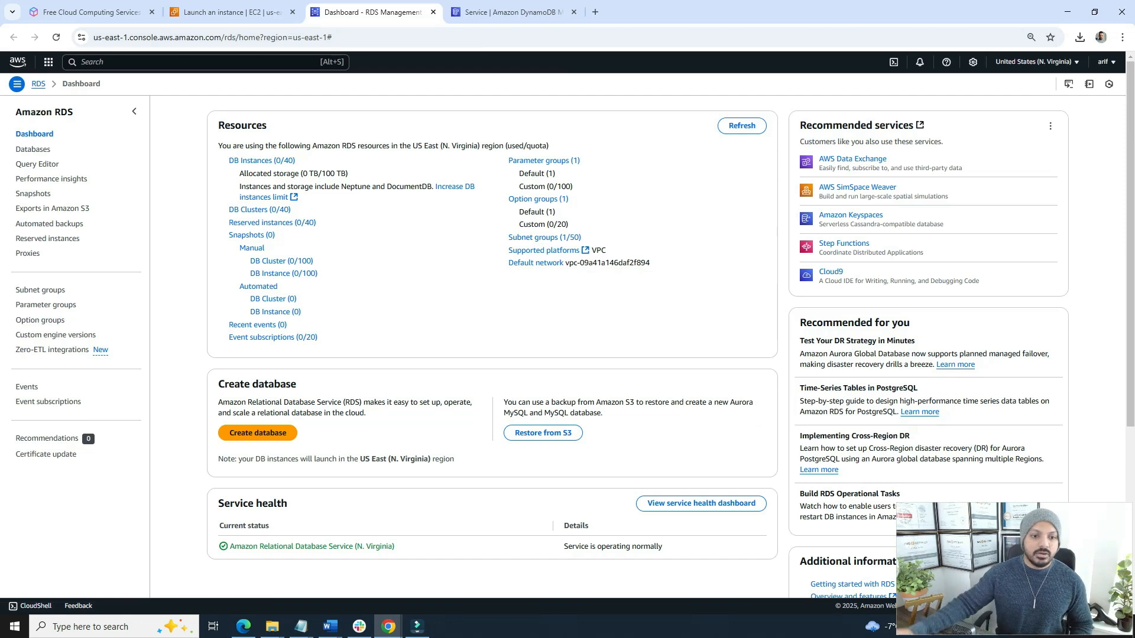
- Start the RDS Create database form, review its engine options, then go to the DynamoDB page
click(258, 432)
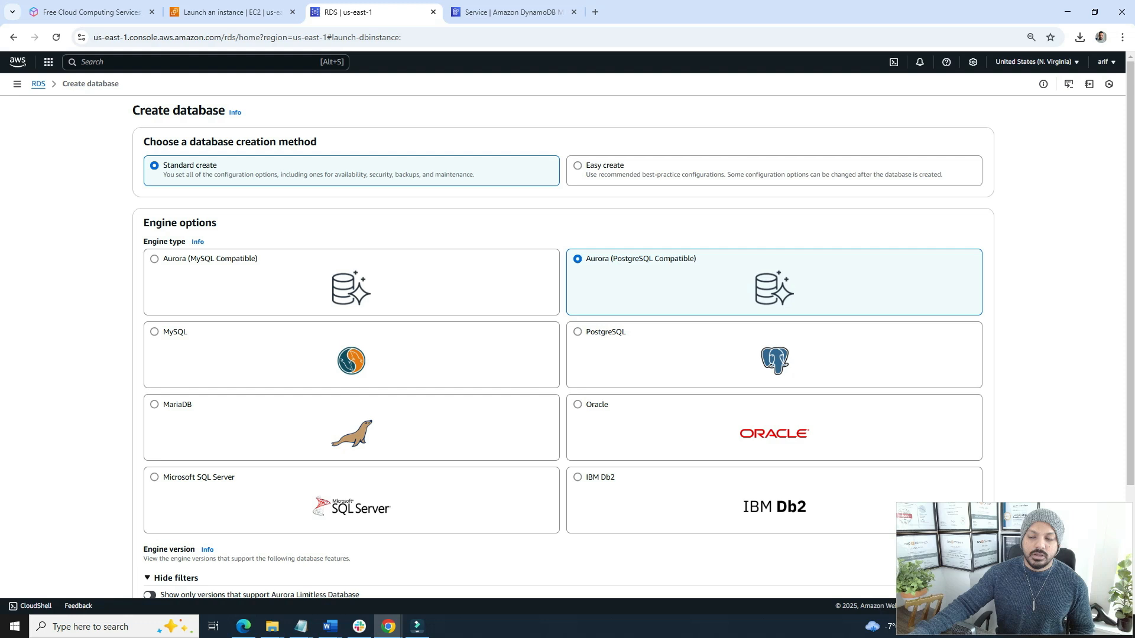
scroll(down, 3)
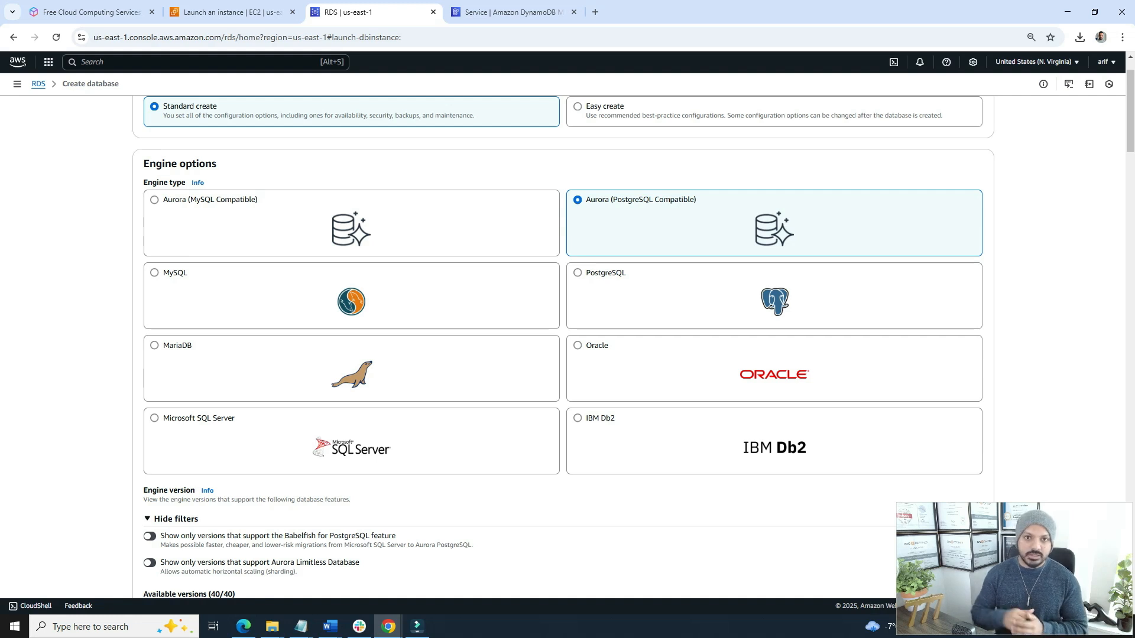
click(511, 11)
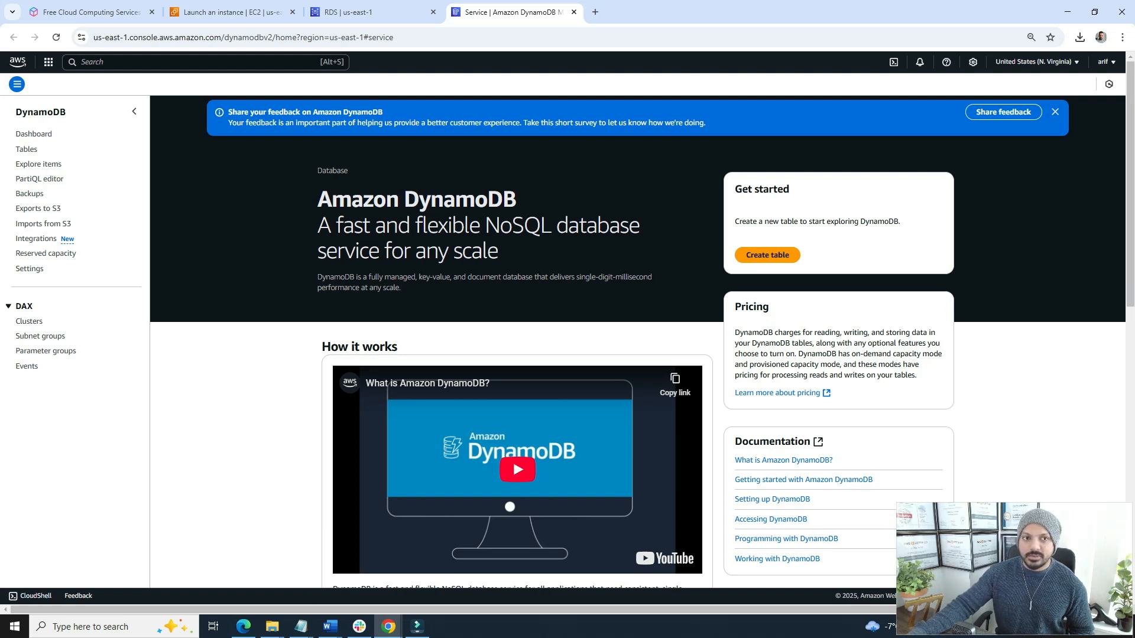
- Bring up S3 in a new tab from the search and start creating a new bucket
text(s)
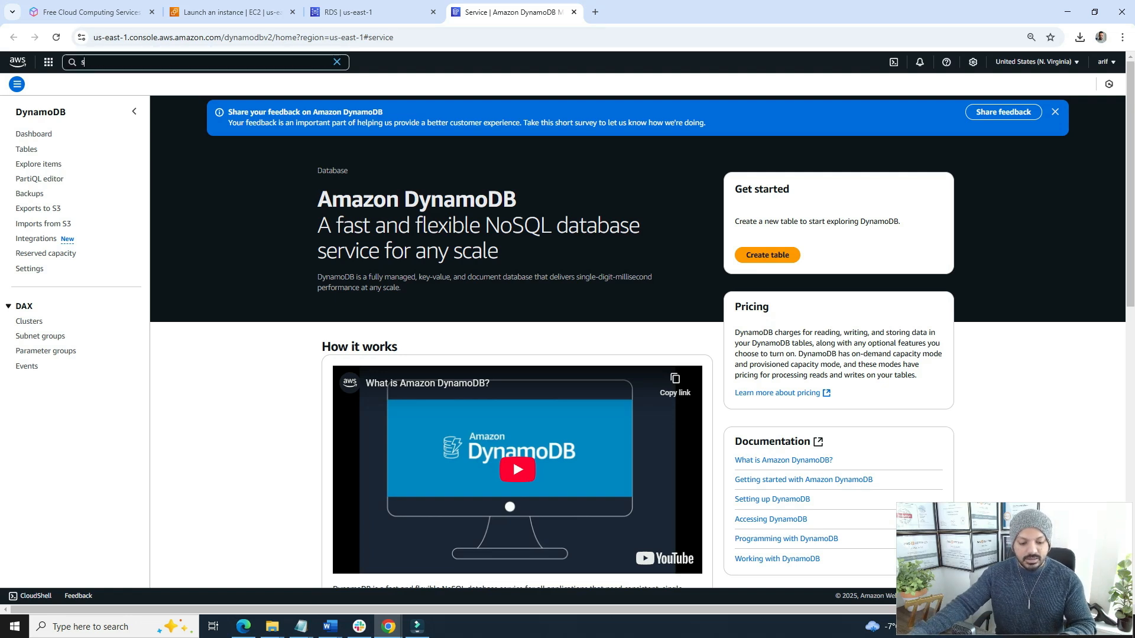
right_click(229, 116)
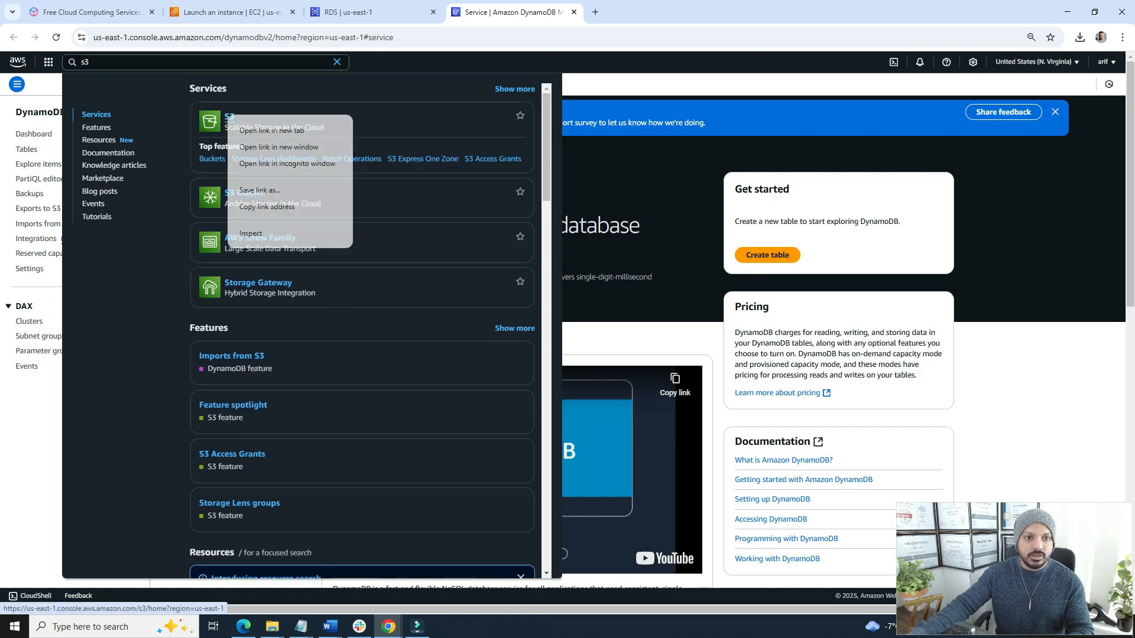
click(271, 129)
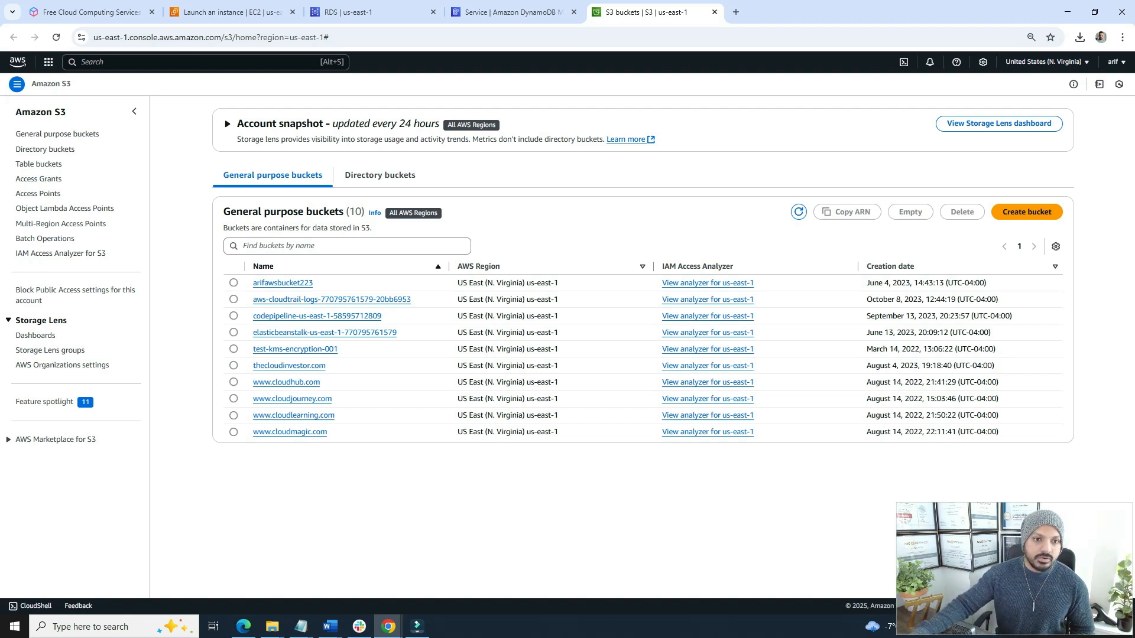
click(1026, 212)
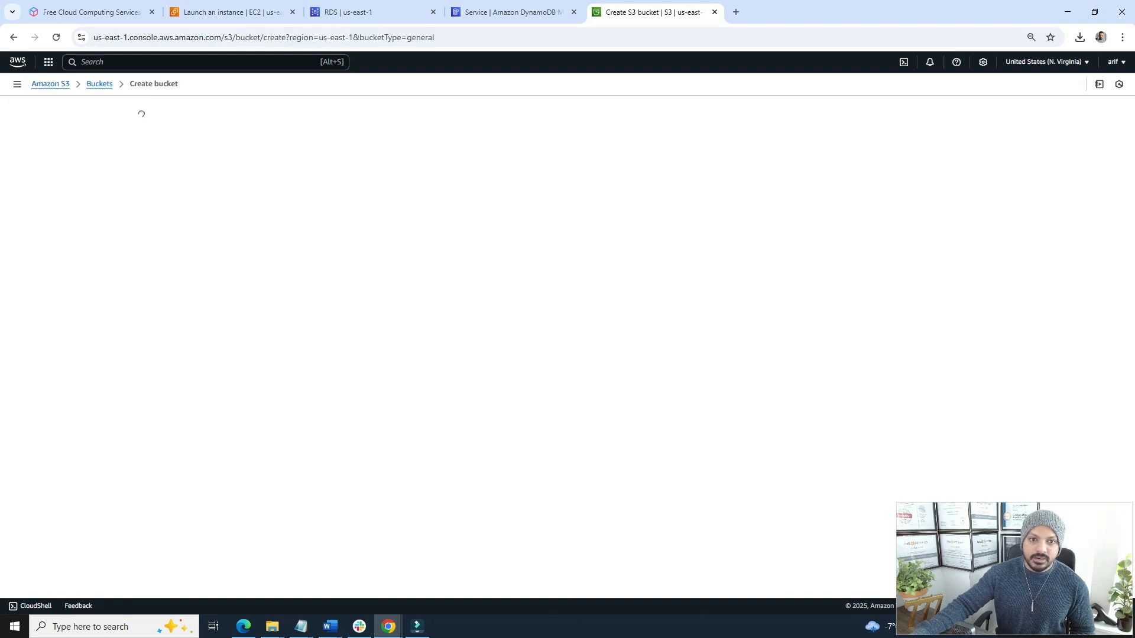